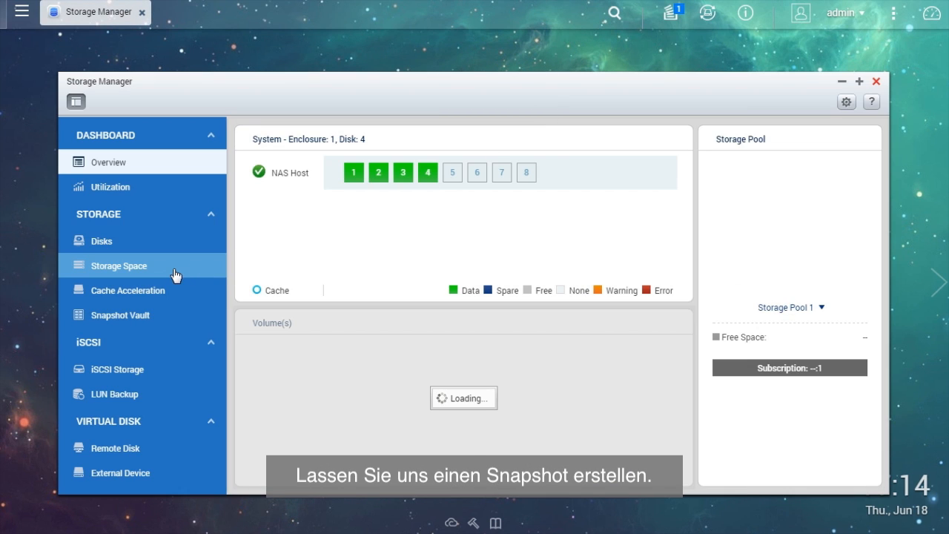
Show the storage pools and volumes list and DataVol2's Snapshot dropdown menu.
left_click(119, 266)
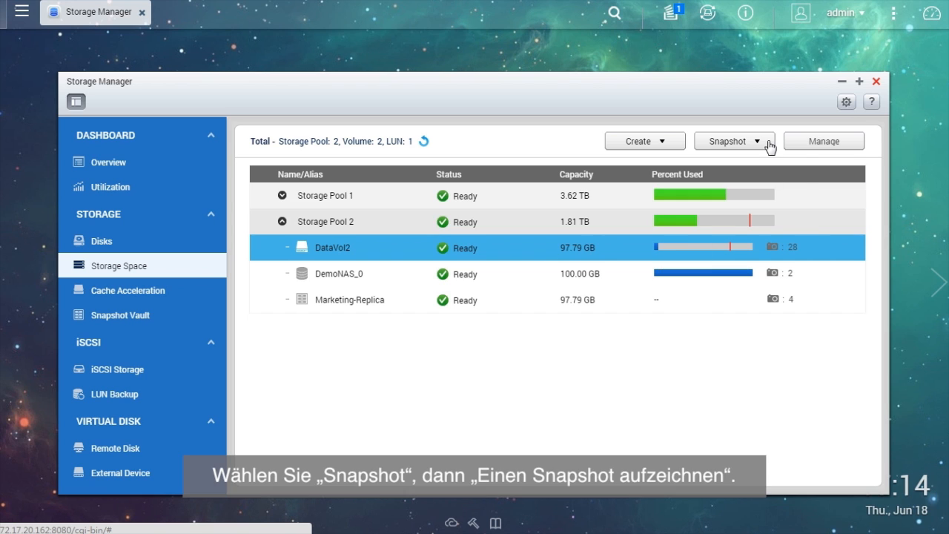
left_click(733, 141)
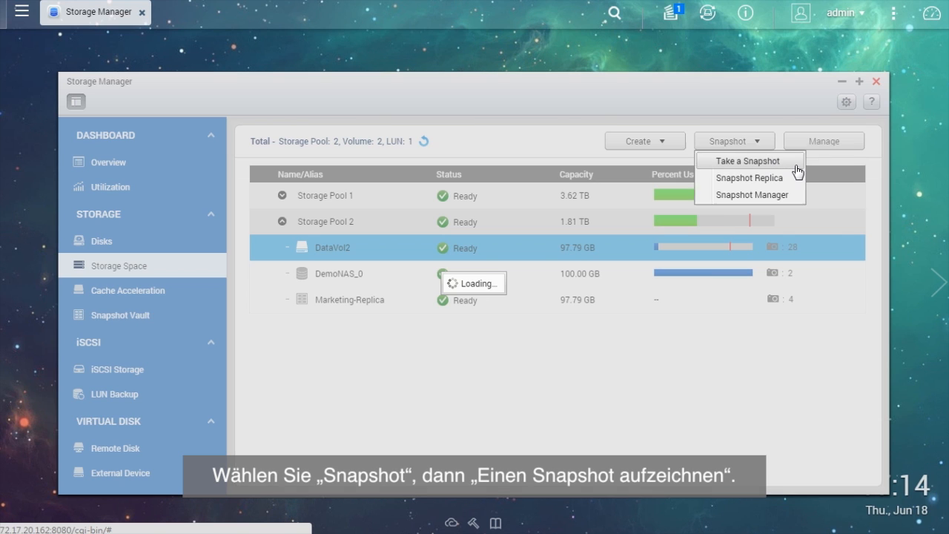
Take snapshot snap6 of DataVol2 with 3-day retention and acknowledge the notification.
left_click(746, 160)
type("snap6")
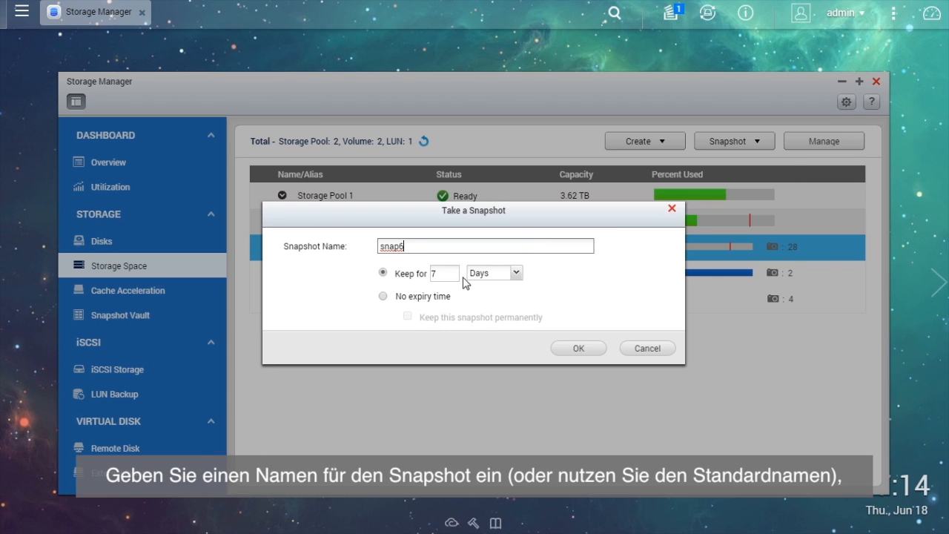
type("3")
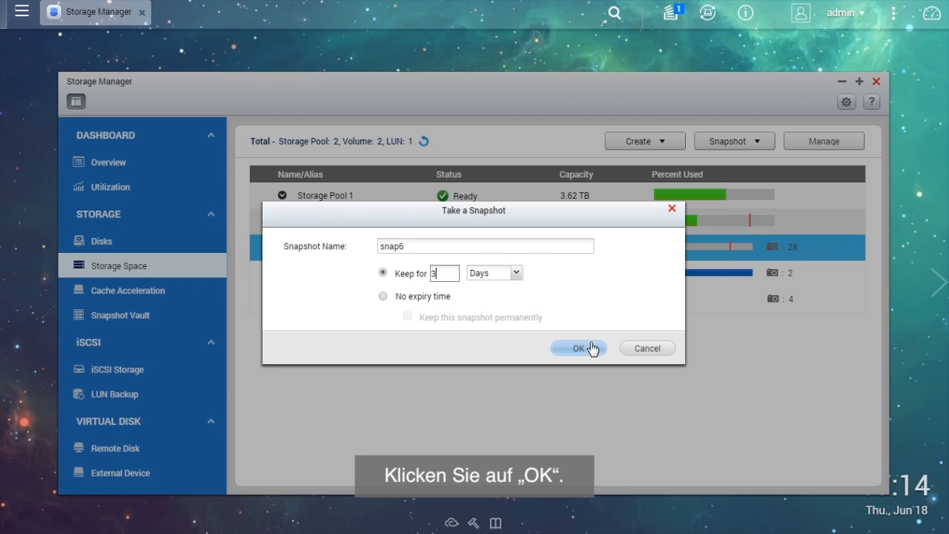
left_click(578, 347)
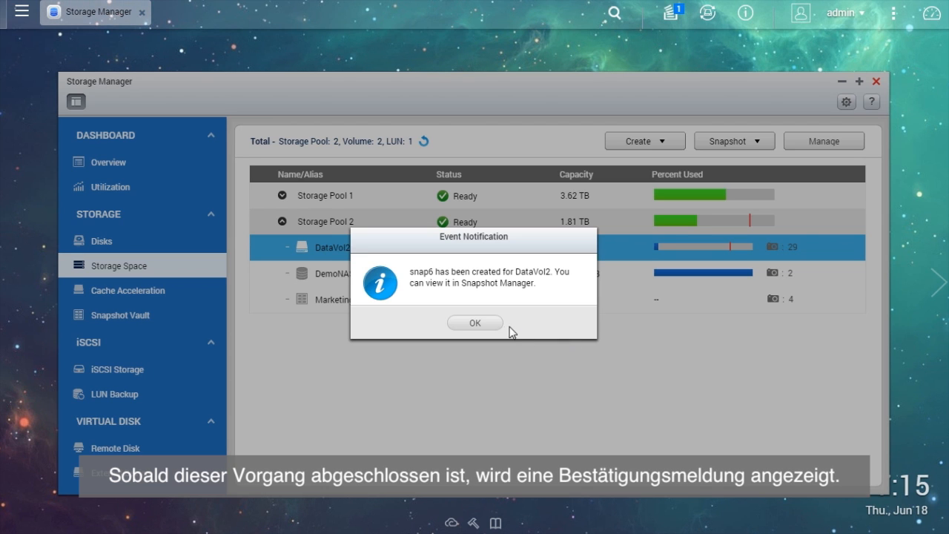
left_click(474, 322)
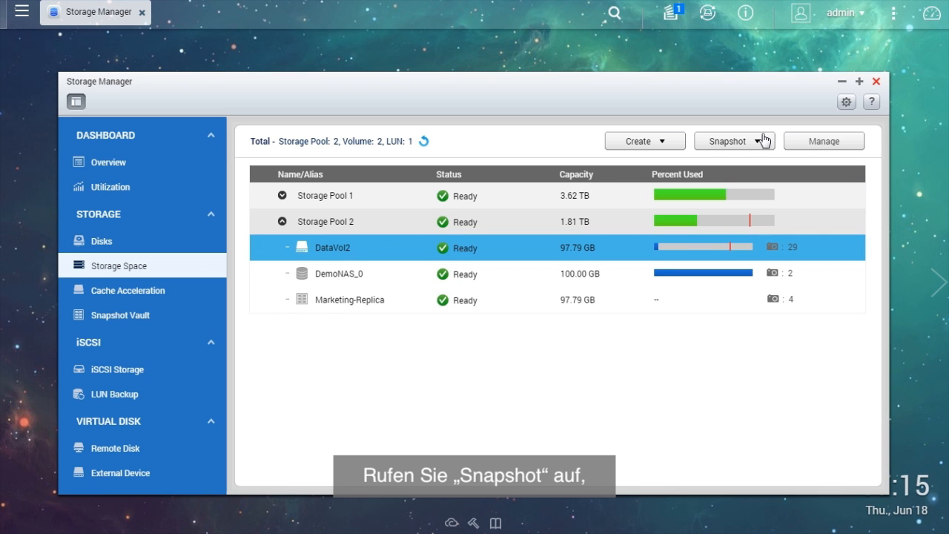
Choose Snapshot Manager from DataVol2's Snapshot dropdown to list its snapshots.
left_click(729, 141)
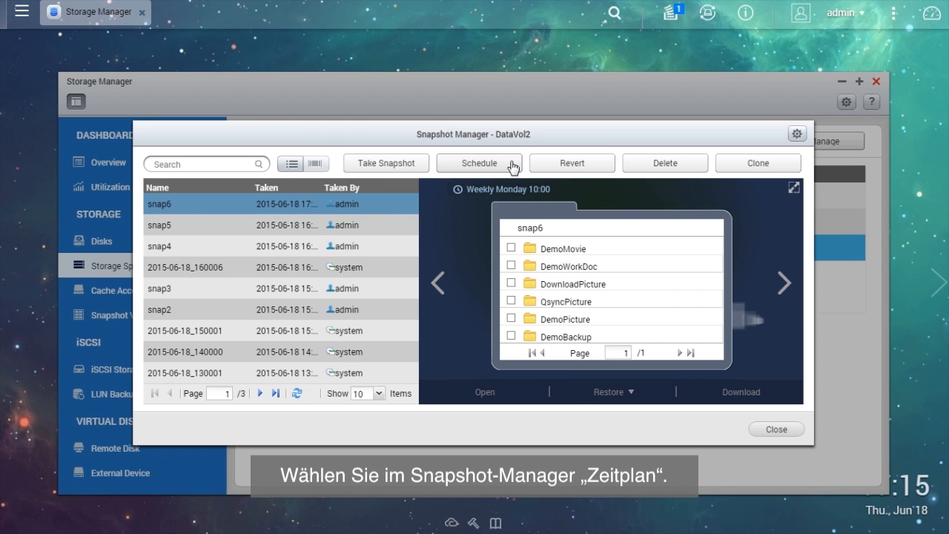
Enable an Hourly snapshot schedule for DataVol2 with 2-day retention and acknowledge confirmation.
left_click(480, 162)
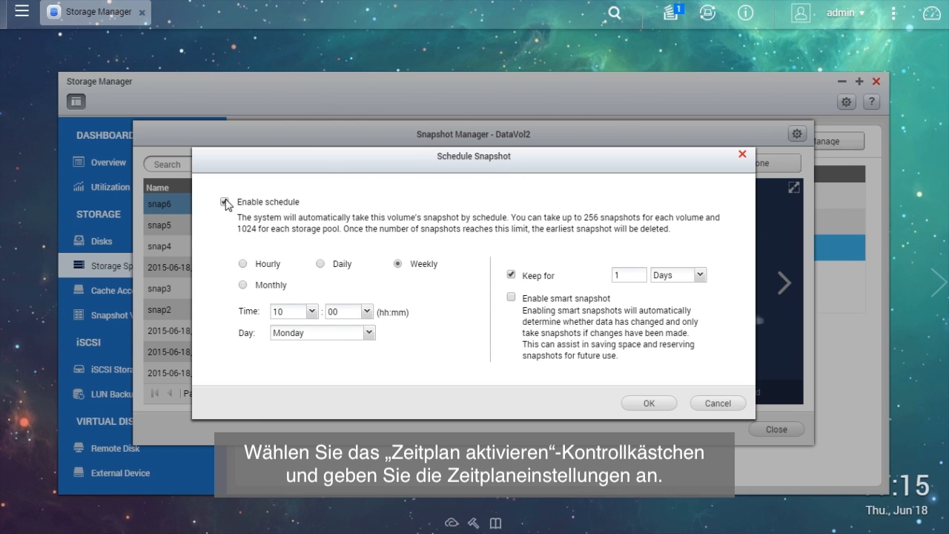
left_click(242, 263)
type("2")
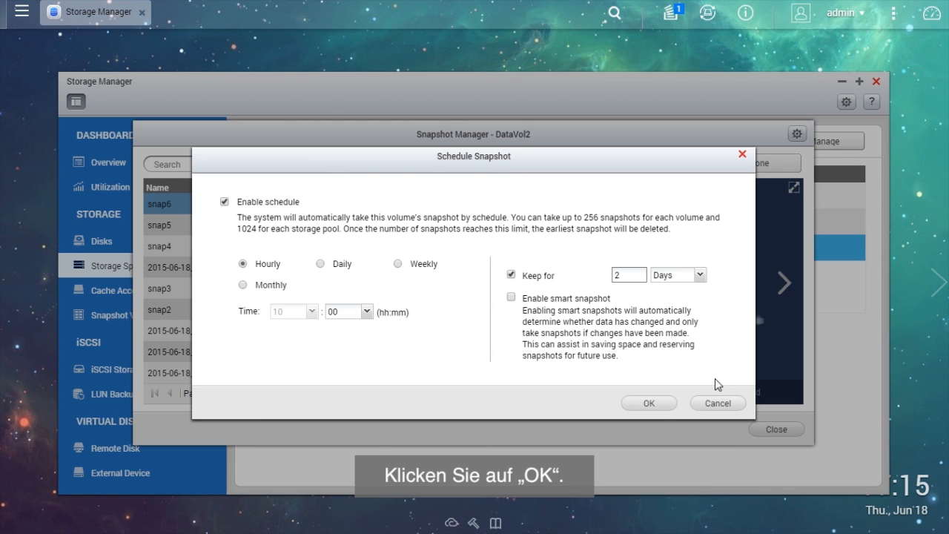
left_click(648, 402)
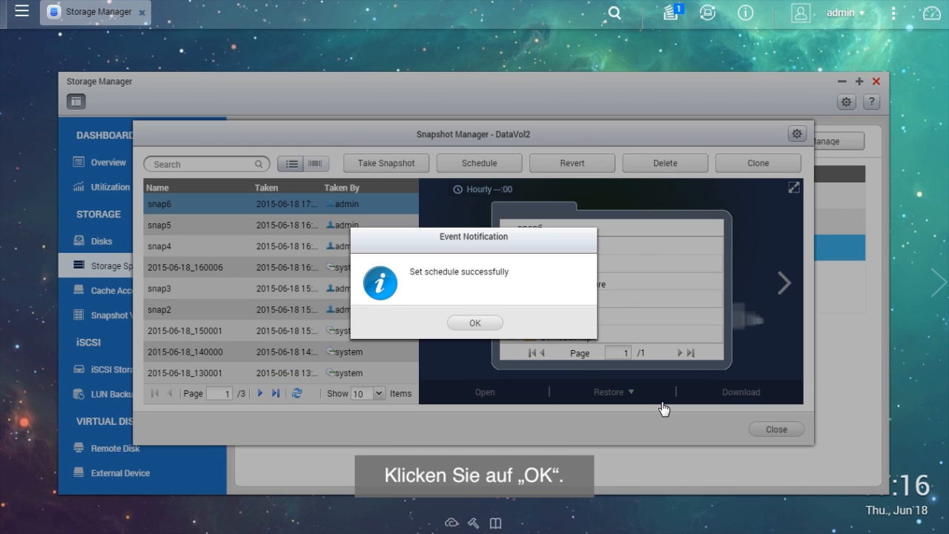
left_click(473, 322)
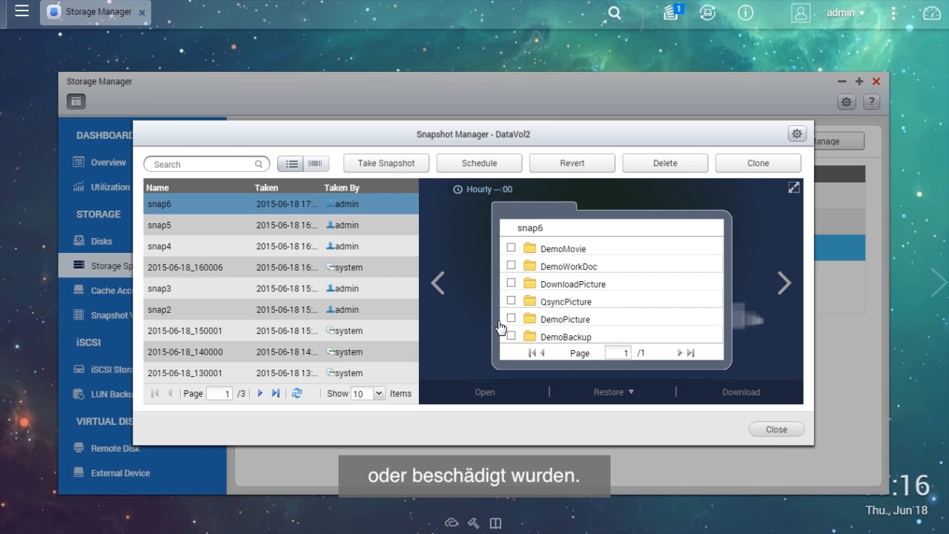
Restore DemoMovie from snap6 to its original location, overwriting current files.
left_click(511, 247)
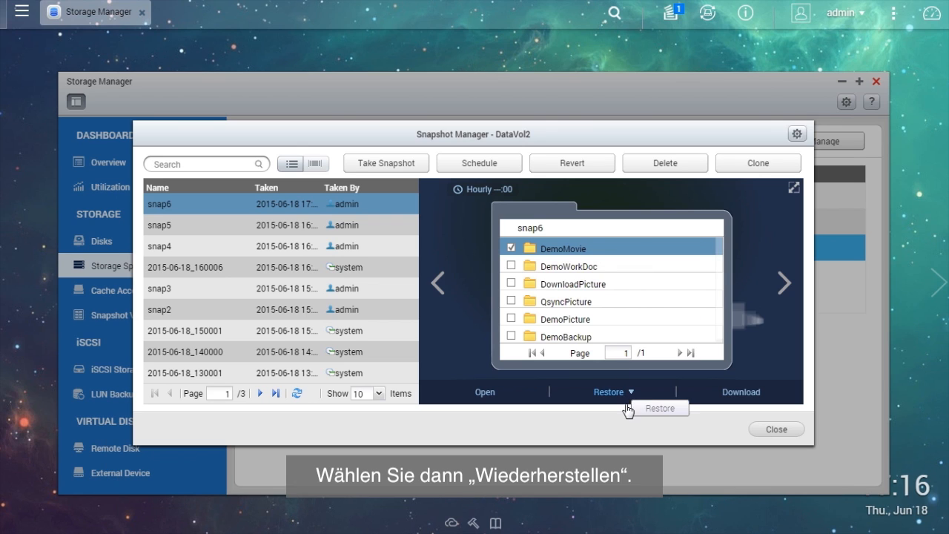
left_click(613, 392)
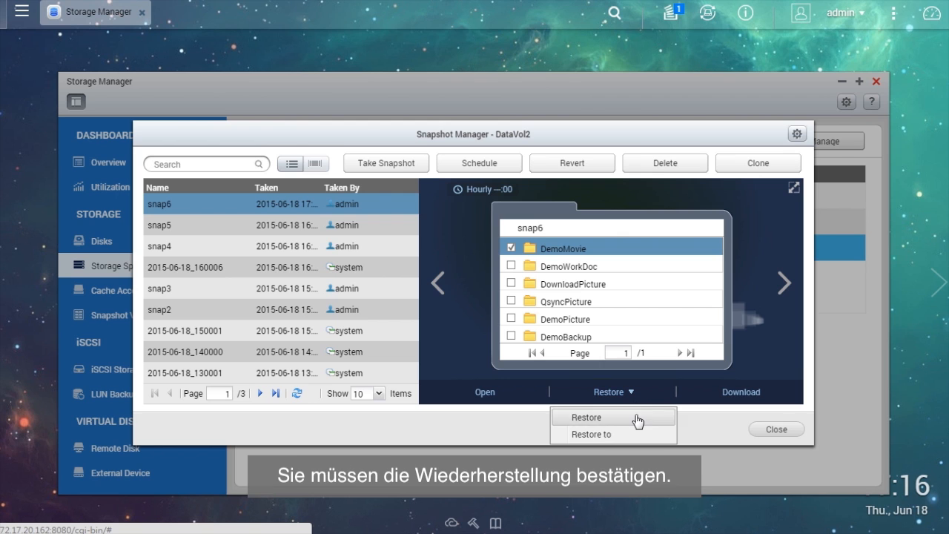
left_click(585, 417)
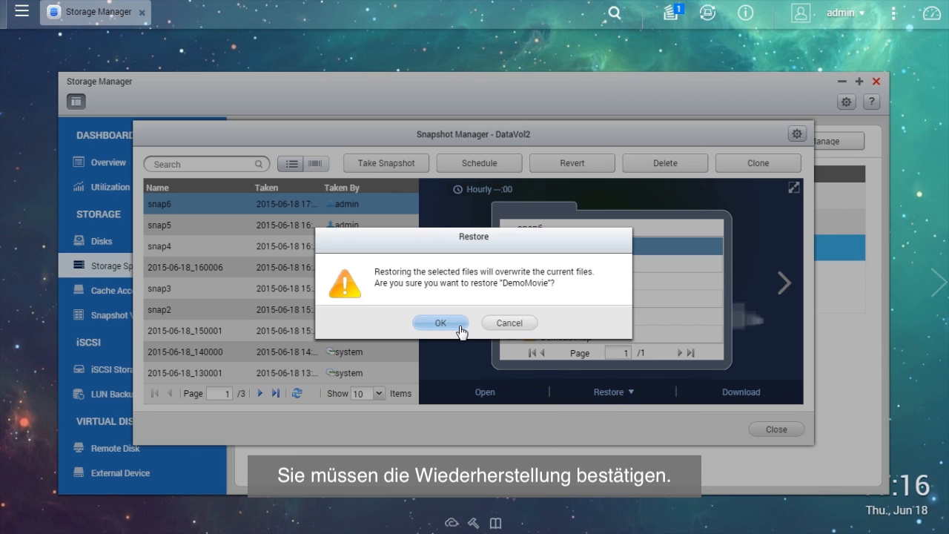
left_click(441, 323)
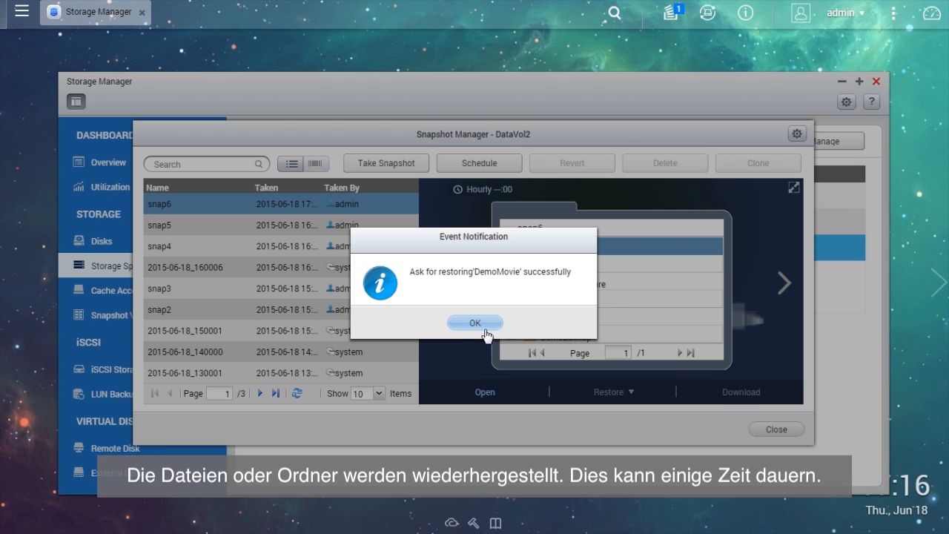
left_click(474, 321)
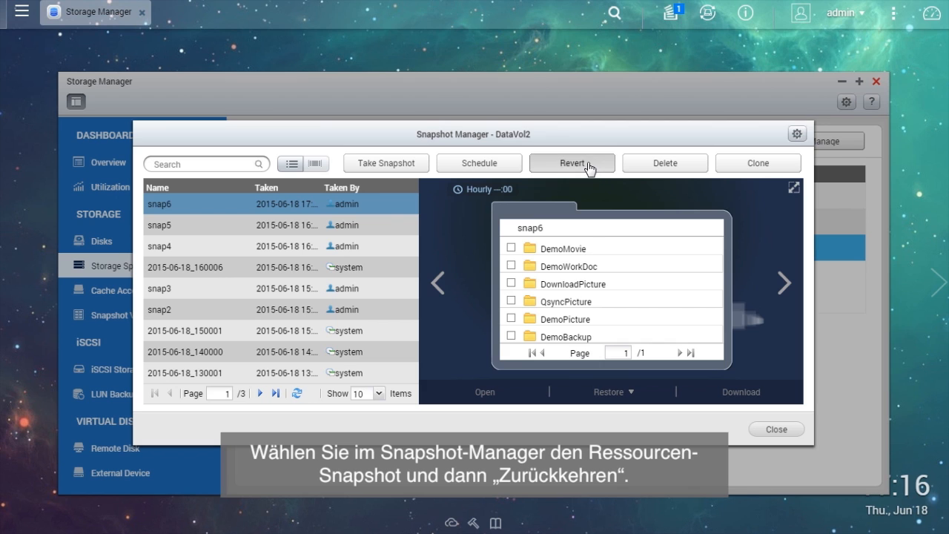
Revert the DataVol2 volume to snap6 and acknowledge the success message.
left_click(572, 162)
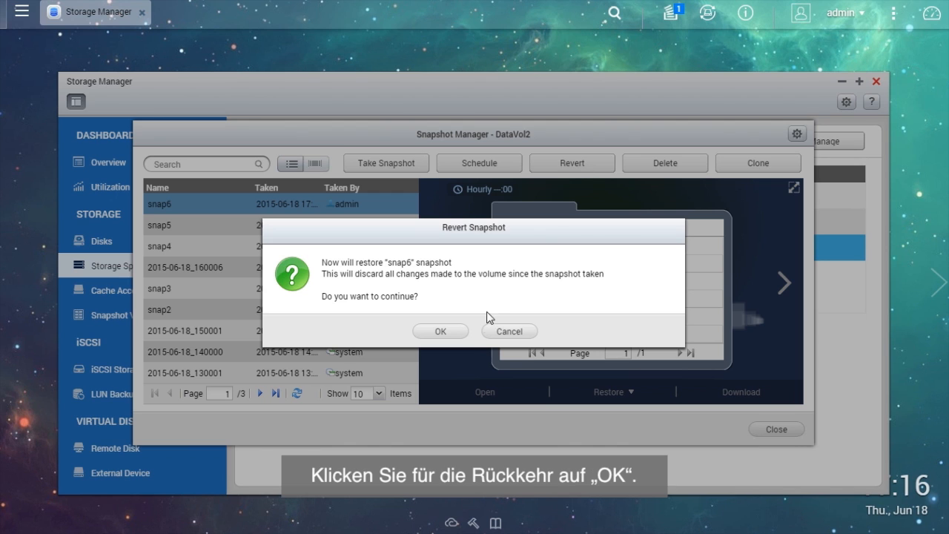
left_click(440, 331)
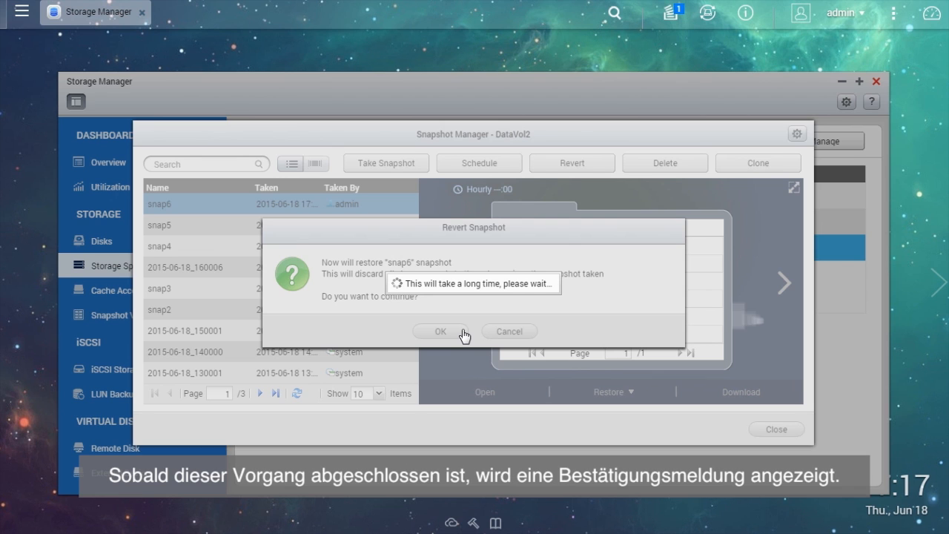
left_click(440, 331)
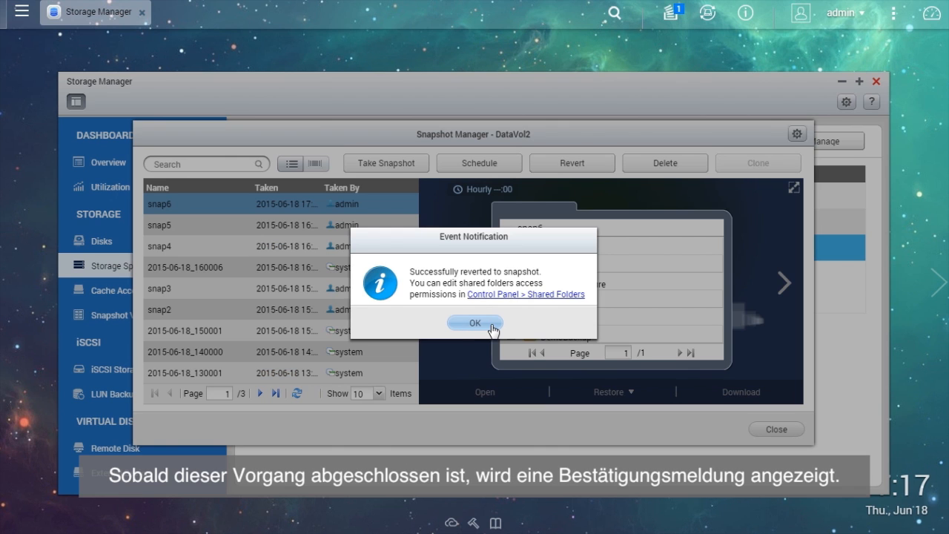
left_click(474, 322)
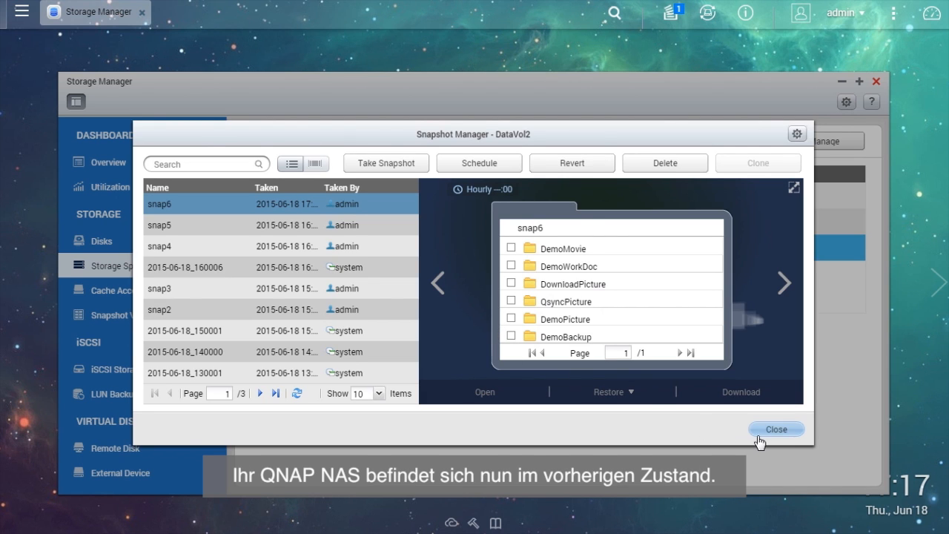
Close Snapshot Manager, return to the volume list, and choose Snapshot Replica for DataVol2.
left_click(775, 428)
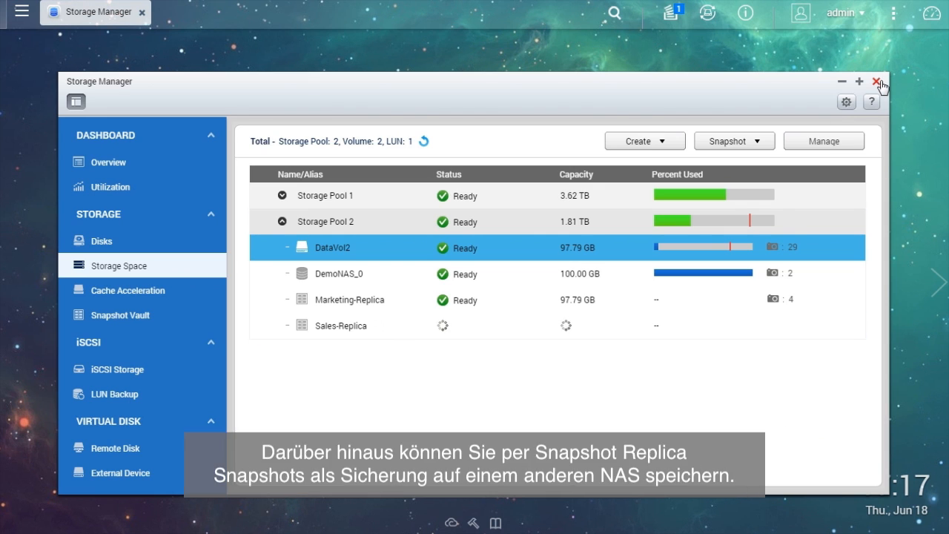
left_click(109, 162)
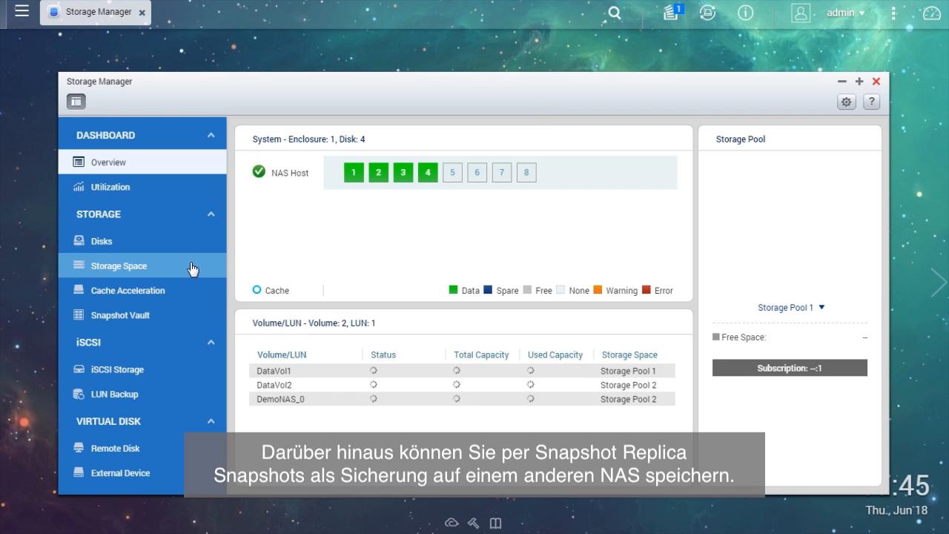
left_click(118, 265)
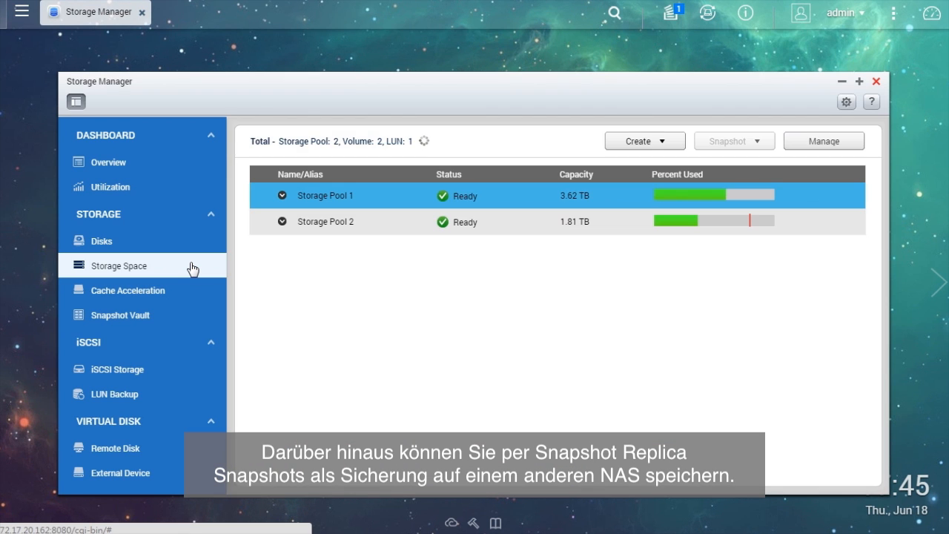
left_click(325, 221)
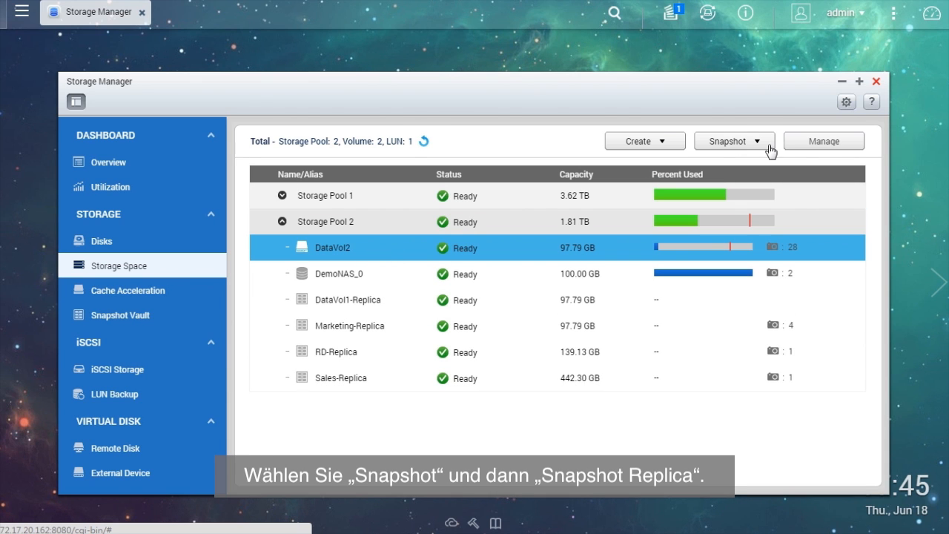
left_click(733, 141)
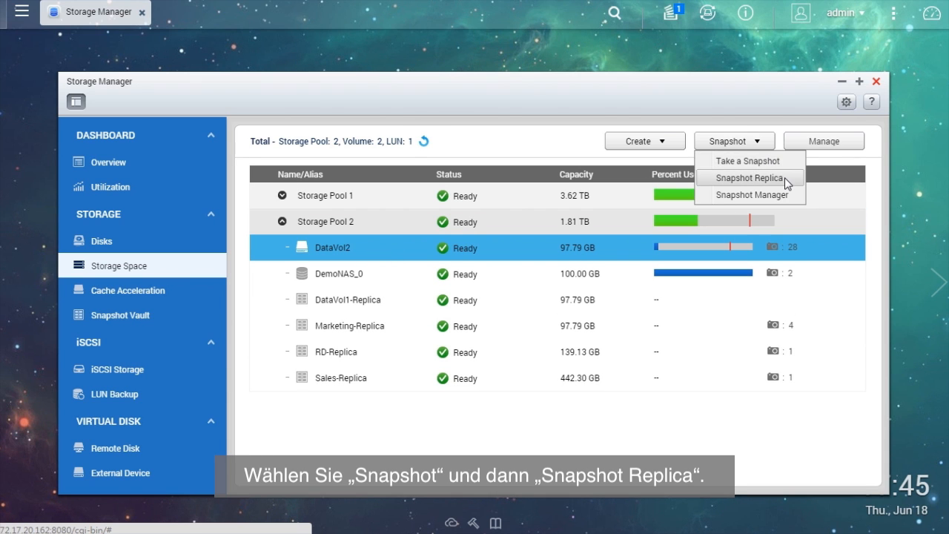
left_click(748, 177)
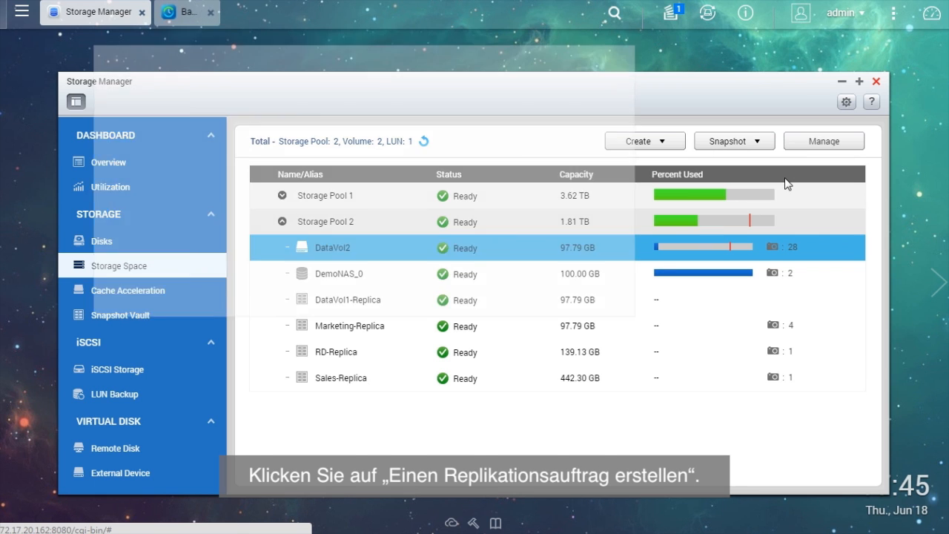
Start a new replication job for DataVol2 named DataVol2_rep.
left_click(189, 13)
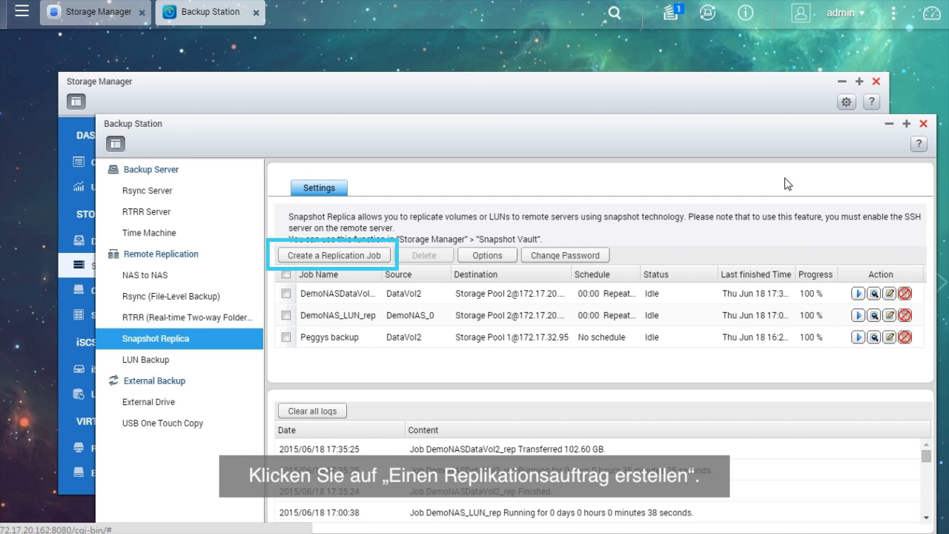
left_click(333, 255)
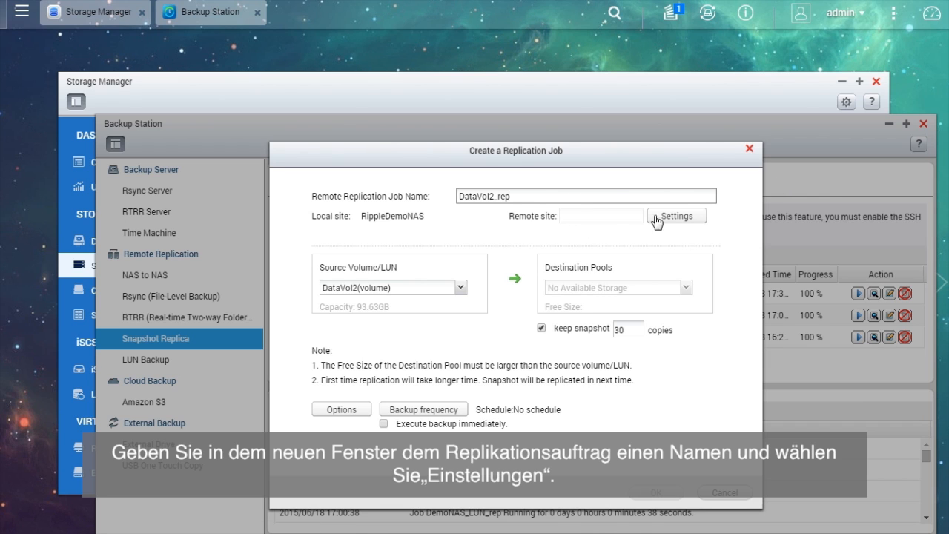
Configure and test remote server 172.17.32.95 as the replication job's remote site.
left_click(674, 215)
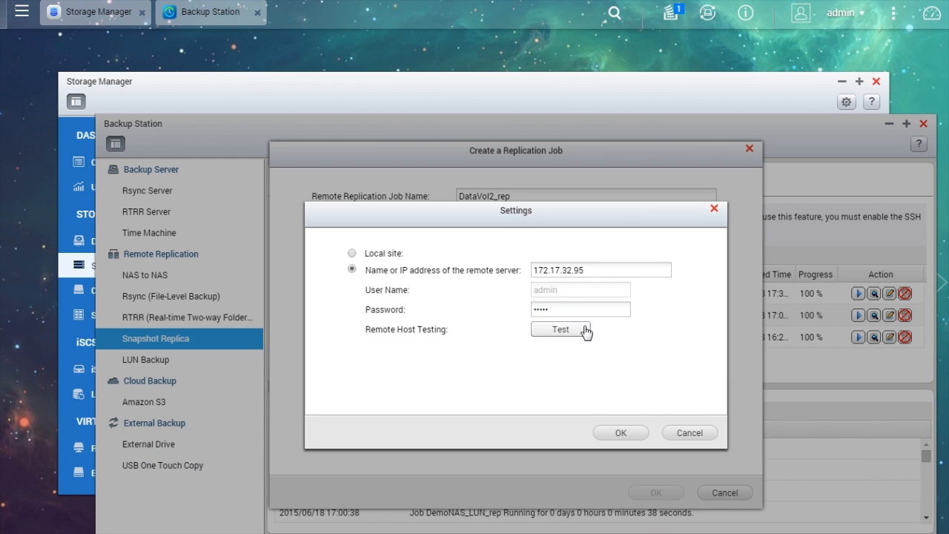
left_click(560, 329)
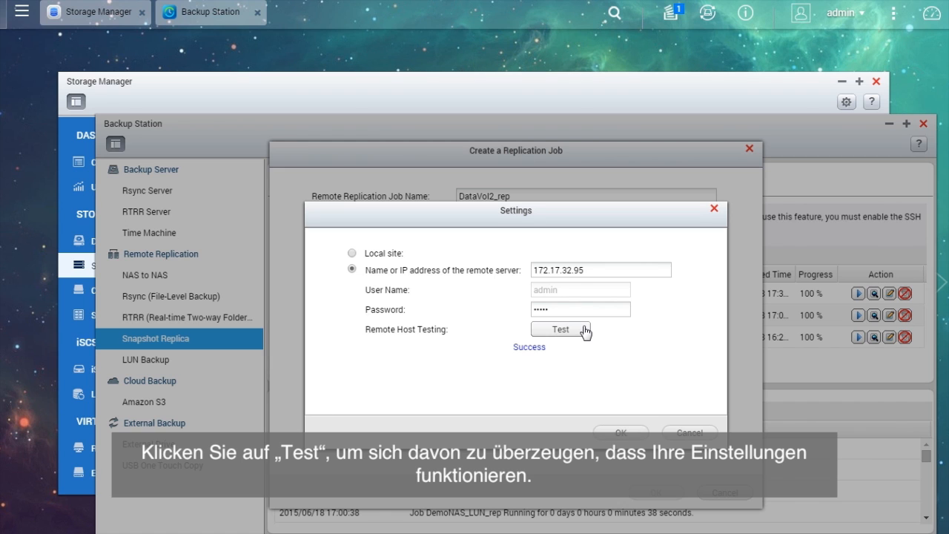
left_click(559, 329)
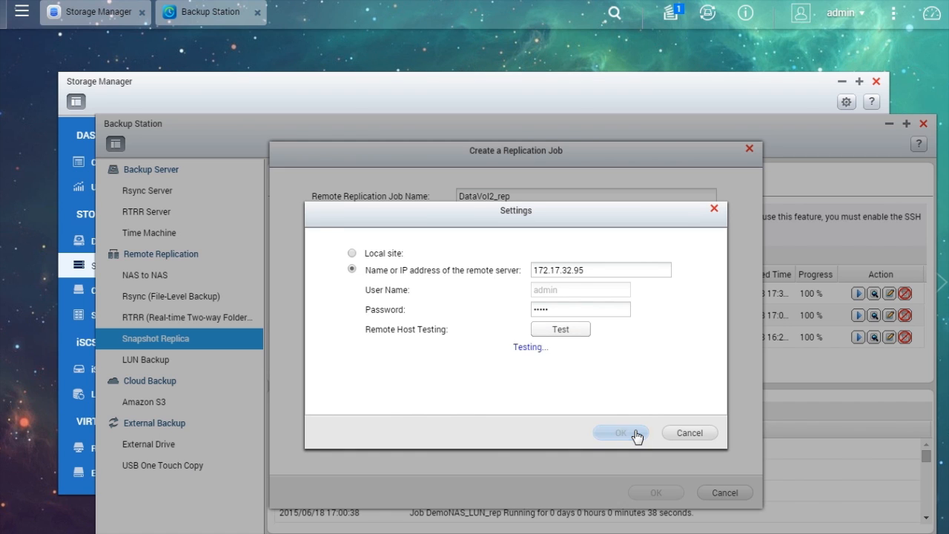
left_click(621, 432)
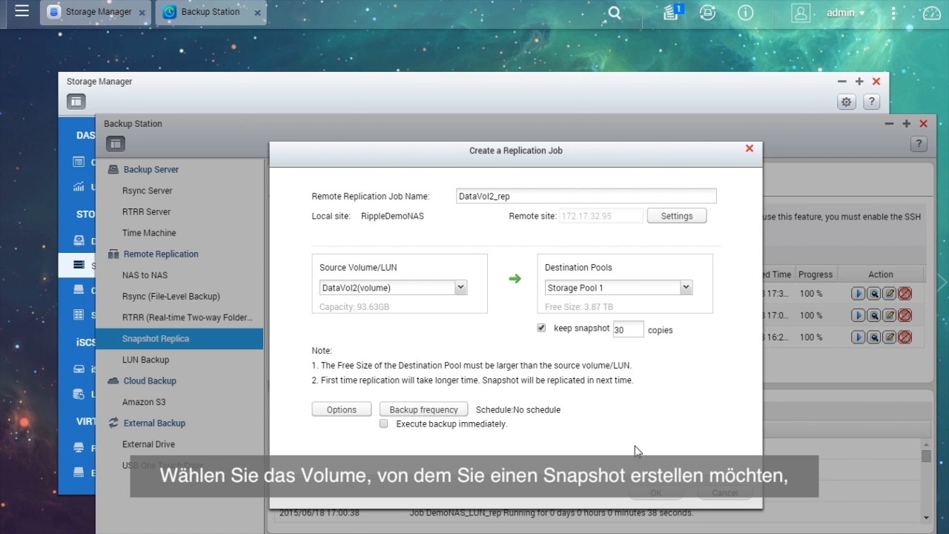
mouse_move(441, 288)
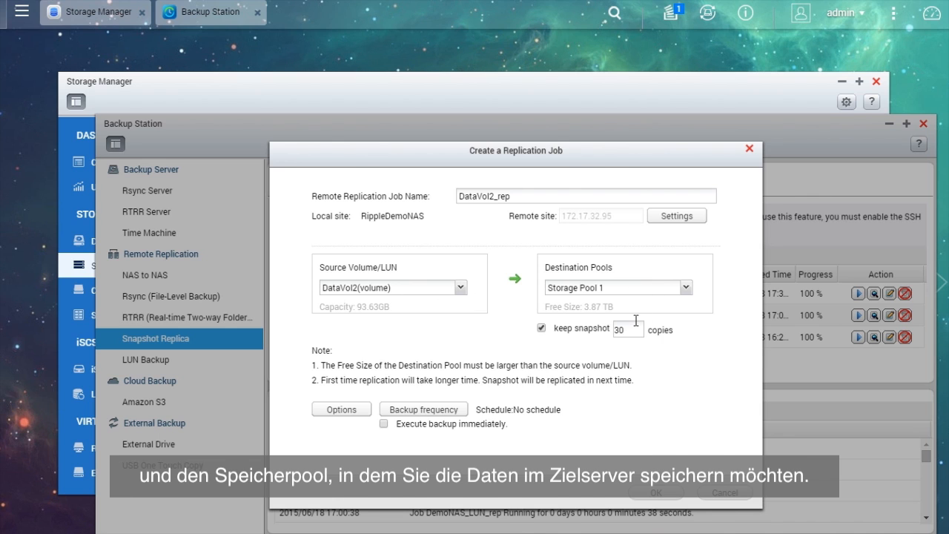
Keep 3 snapshots, review Options and Backup frequency, and create DataVol2_rep.
type("3")
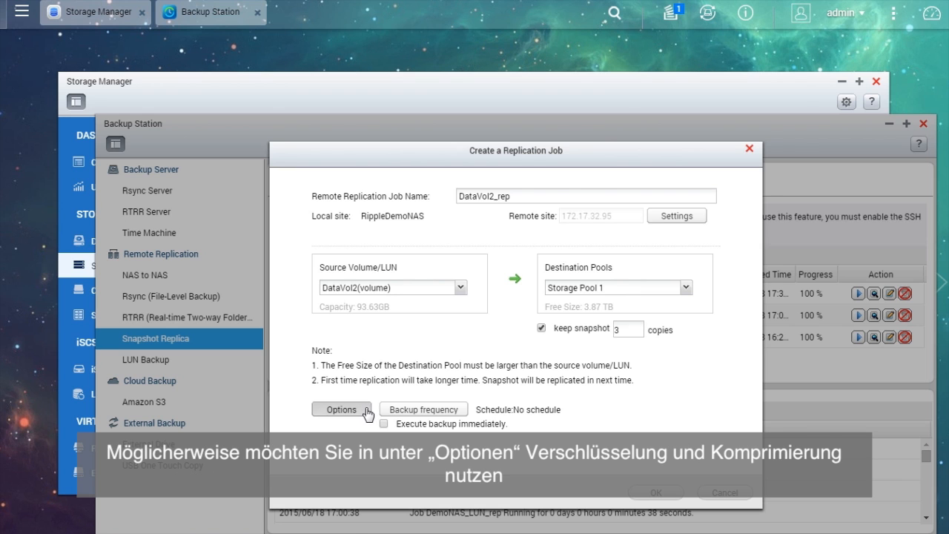
left_click(341, 408)
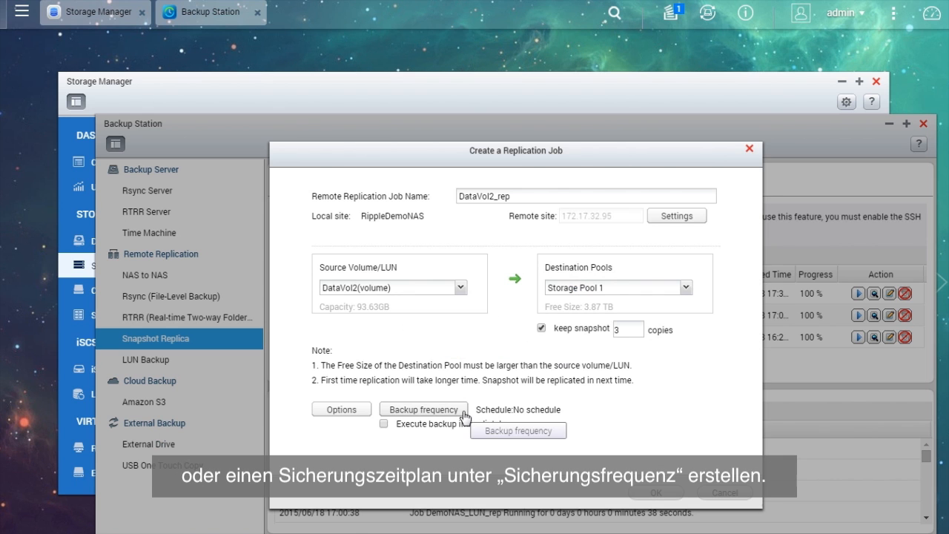
left_click(422, 409)
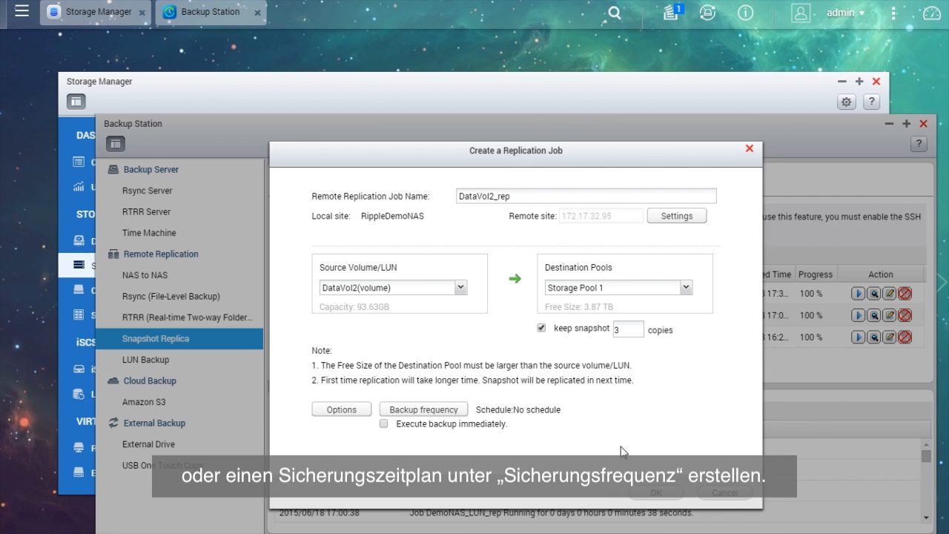
left_click(654, 492)
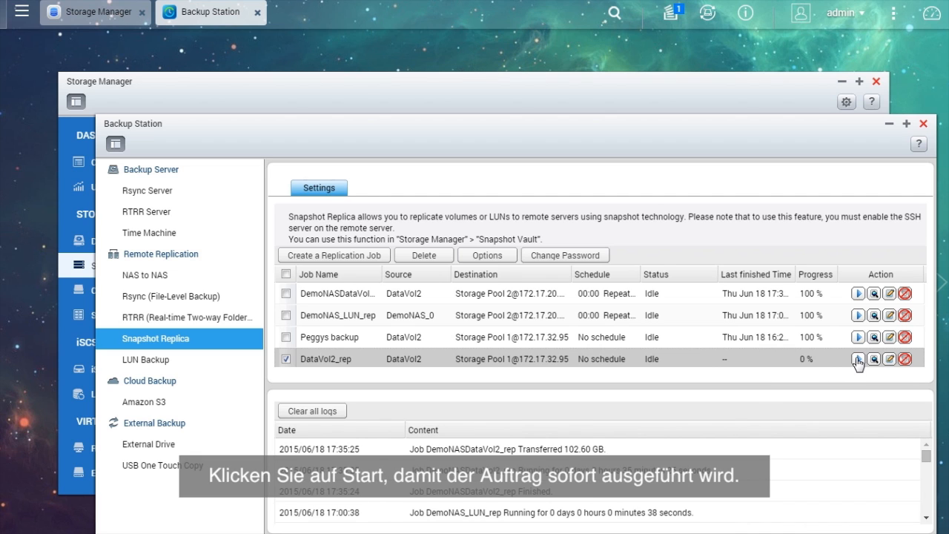
Start the DataVol2_rep replication job on demand and close Backup Station.
left_click(858, 358)
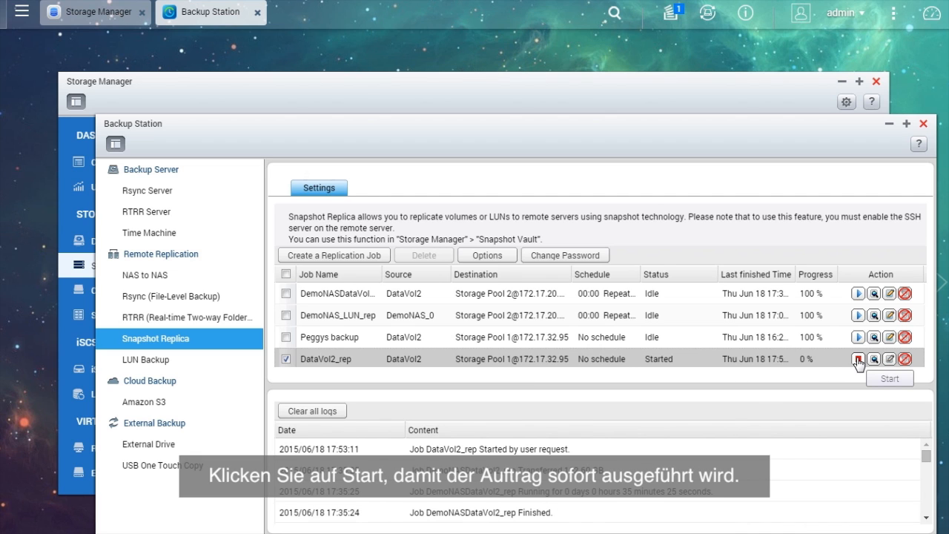
left_click(858, 359)
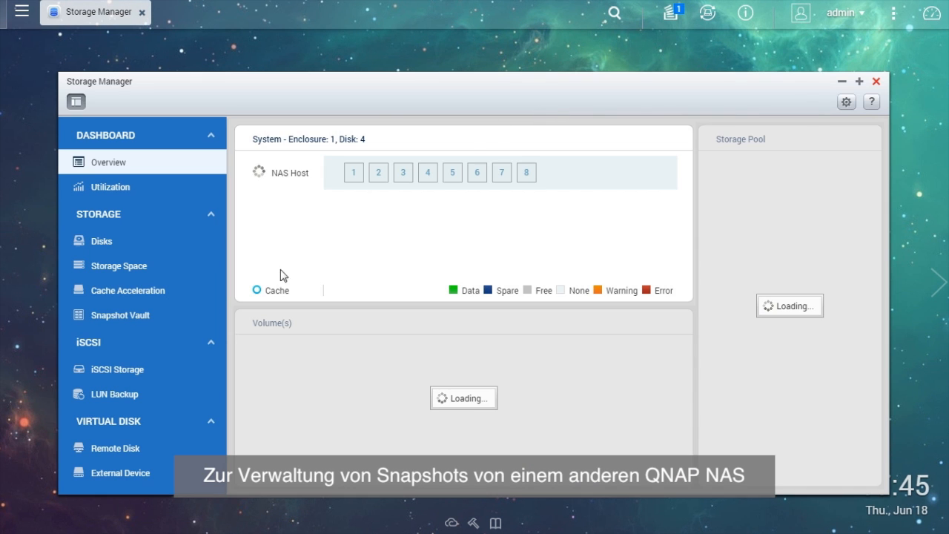
Open Snapshot Vault and show the stored snapshots for Sales-Replica.
left_click(119, 314)
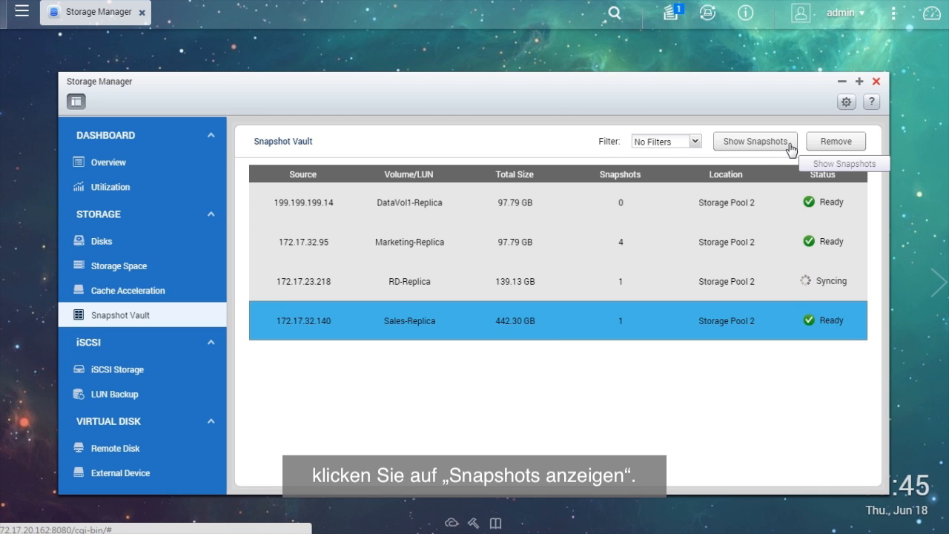
left_click(755, 140)
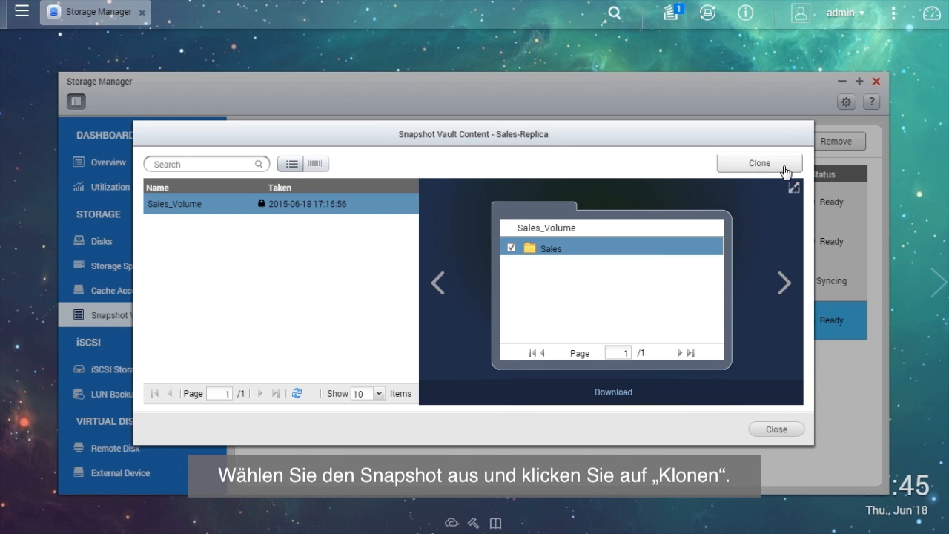
Clone the Sales_Volume snapshot as Sales_Volume_c1 with the Sales folder, then view Storage Space.
left_click(759, 162)
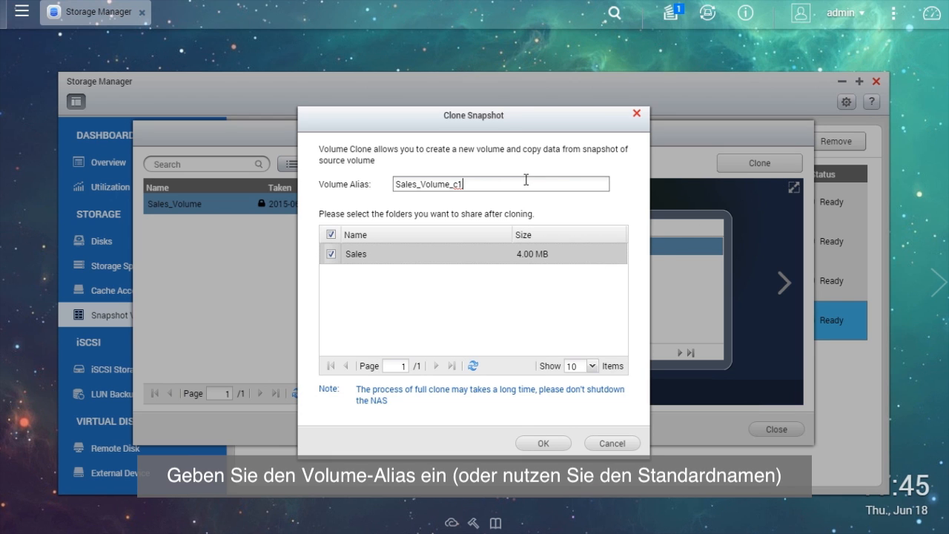
mouse_move(561, 424)
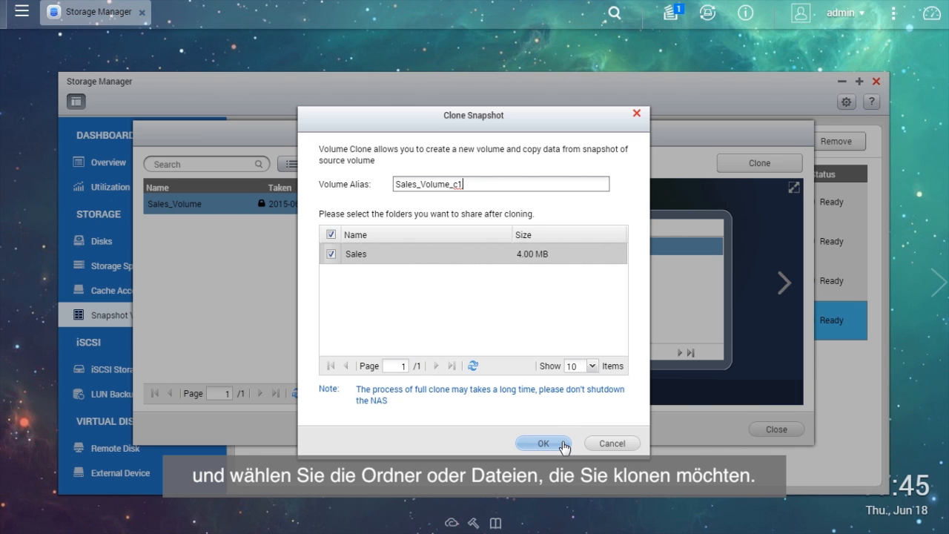
left_click(541, 443)
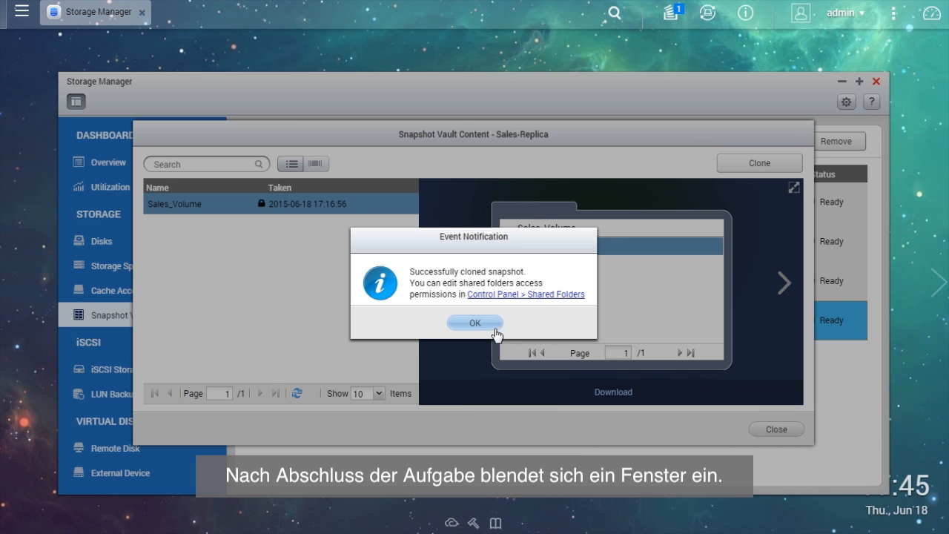
left_click(474, 322)
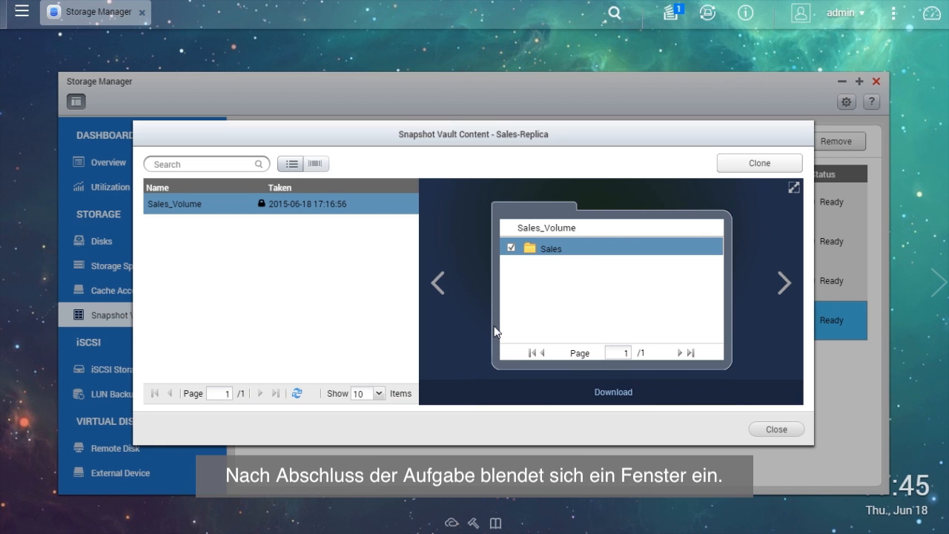
left_click(776, 429)
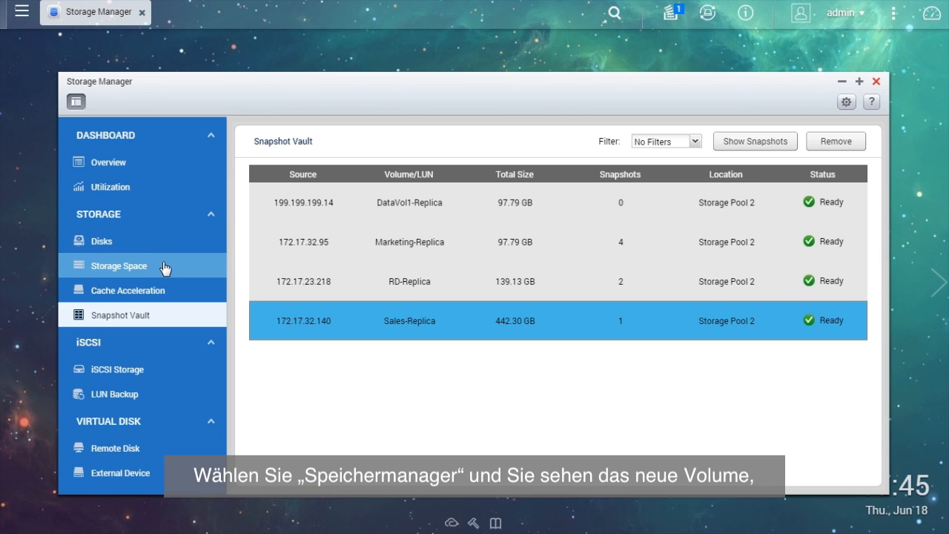
left_click(119, 265)
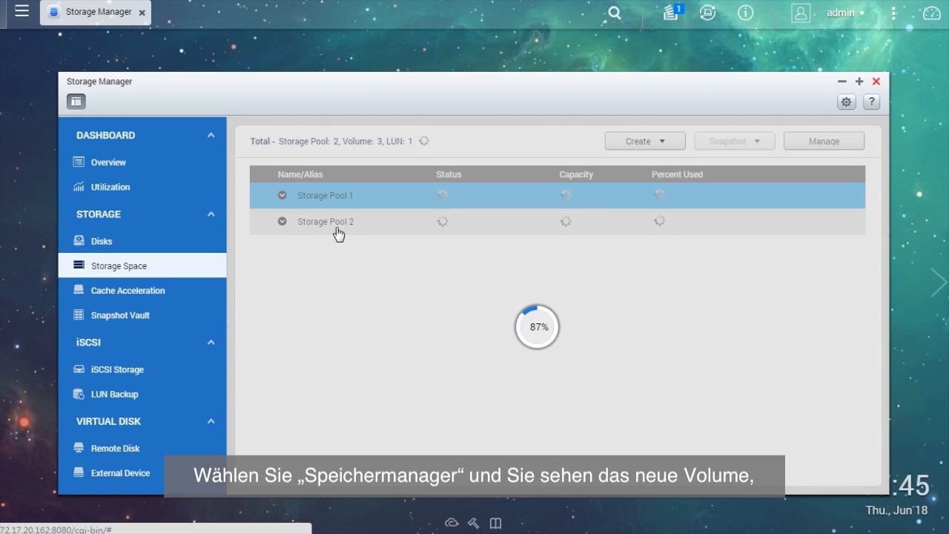